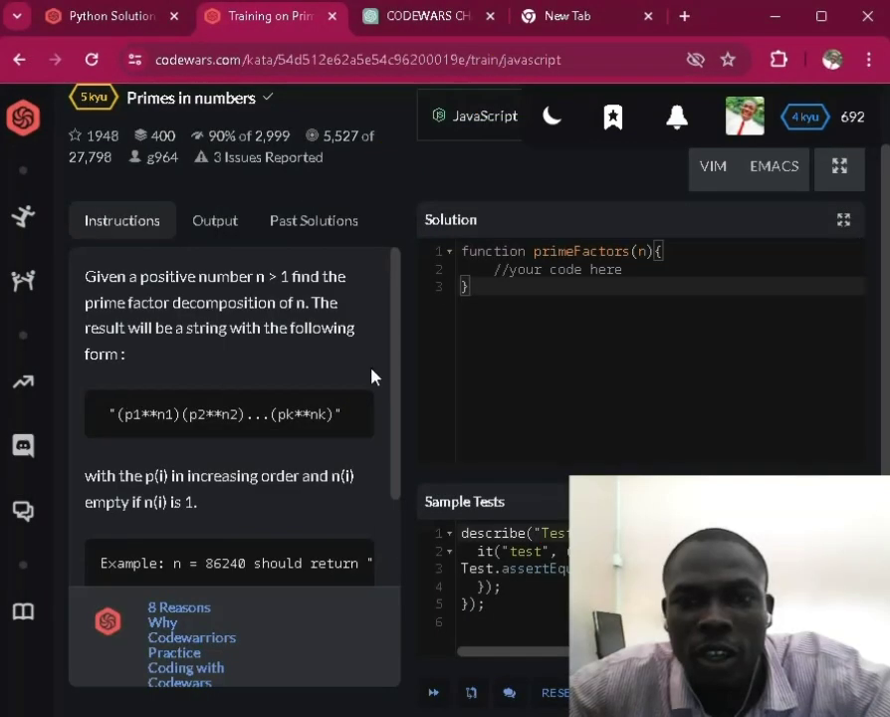
pyautogui.moveTo(595, 426)
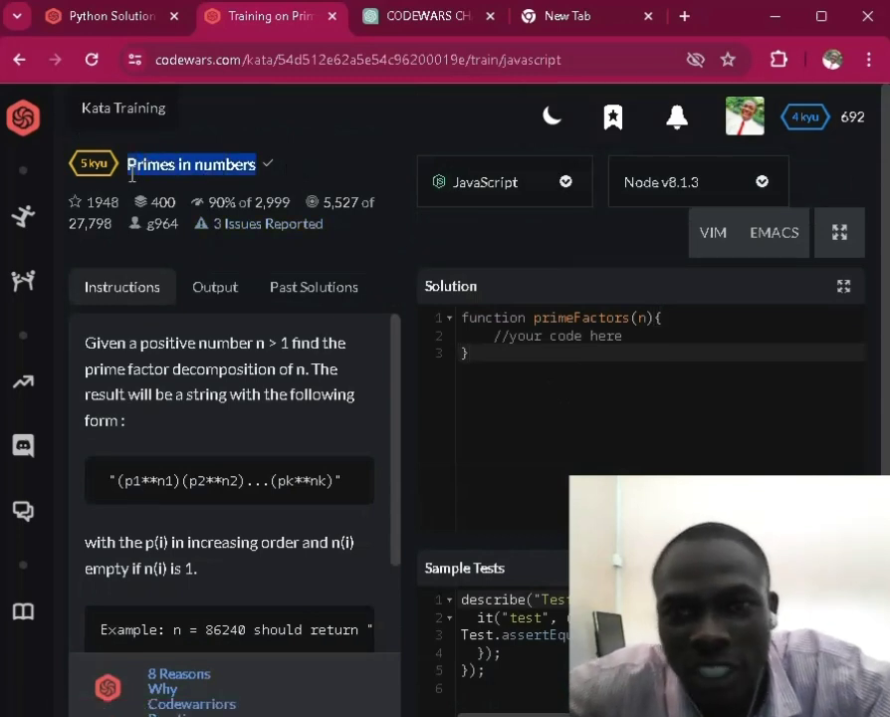
pyautogui.moveTo(565, 187)
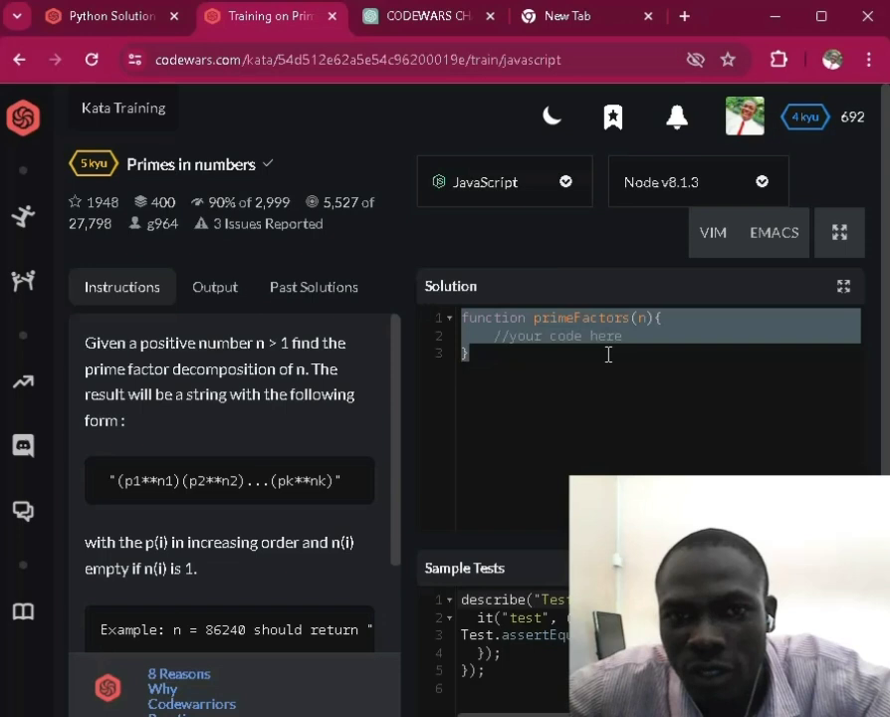
pyautogui.moveTo(613, 231)
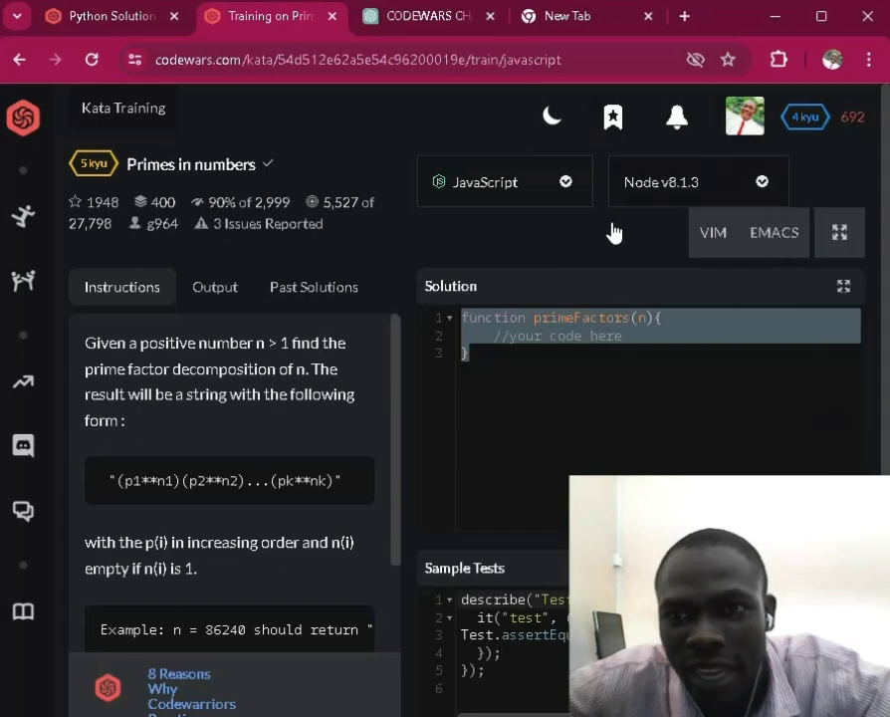
# Write comments for the empty result, divisor 2, and the loop while n is greater than 1.
pyautogui.click(842, 287)
pyautogui.write('// Init an empty str to')
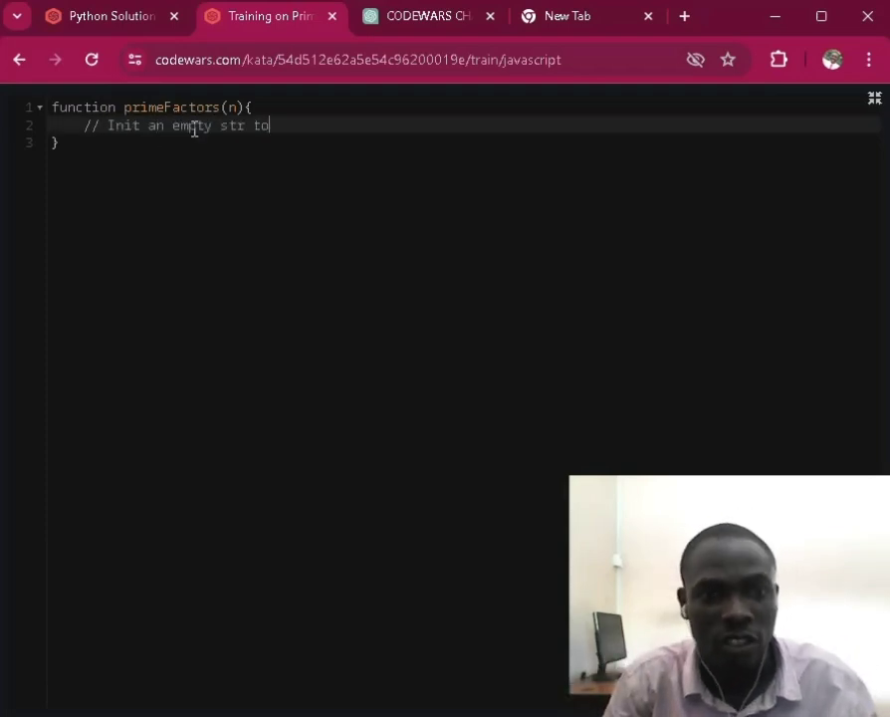
pyautogui.write('store the result')
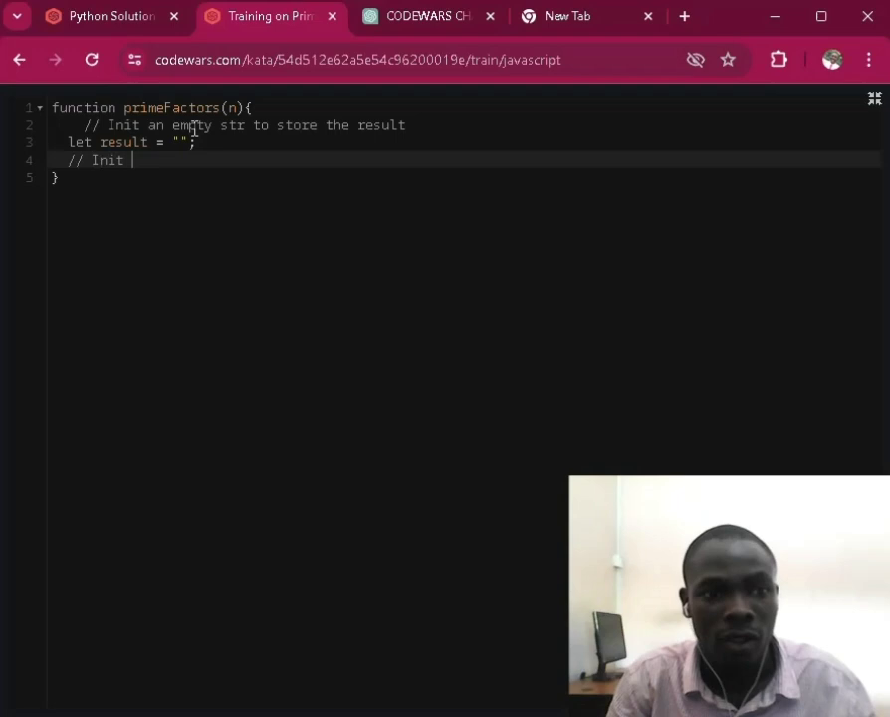
pyautogui.write('the divisor to 2')
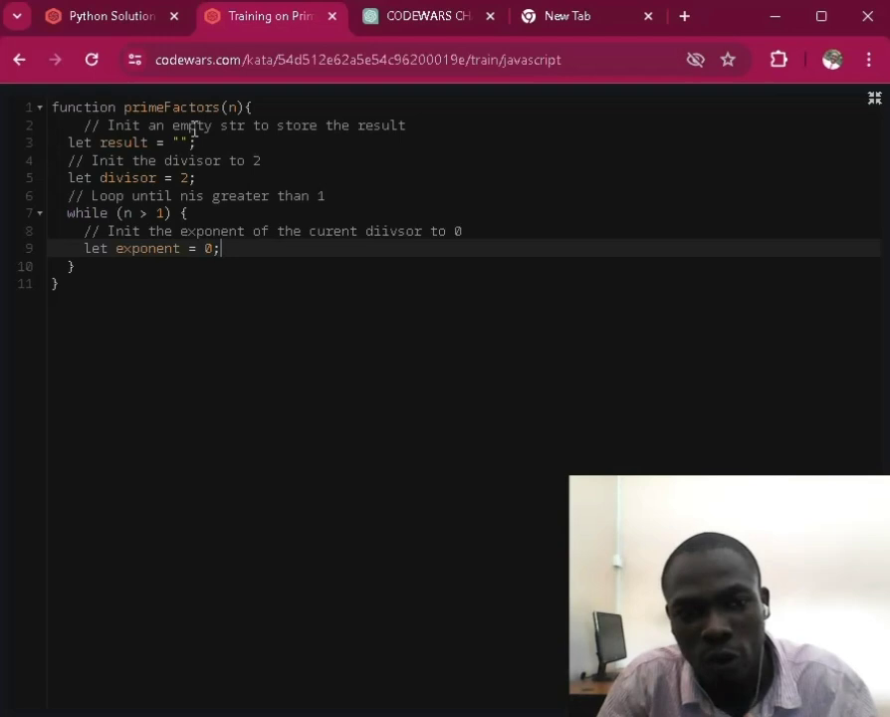
pyautogui.write('// Loop unitl n is greater than 1')
pyautogui.write('result += `')
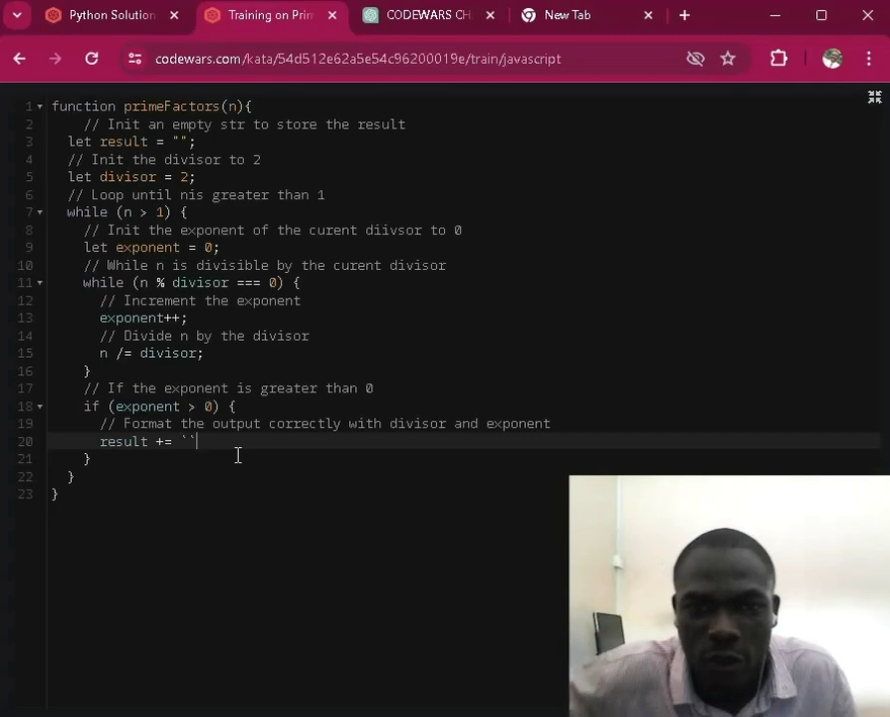
# Search Google for the meaning of result += `` template literals, then return to the kata.
pyautogui.write('what is the meaning of result += ``')
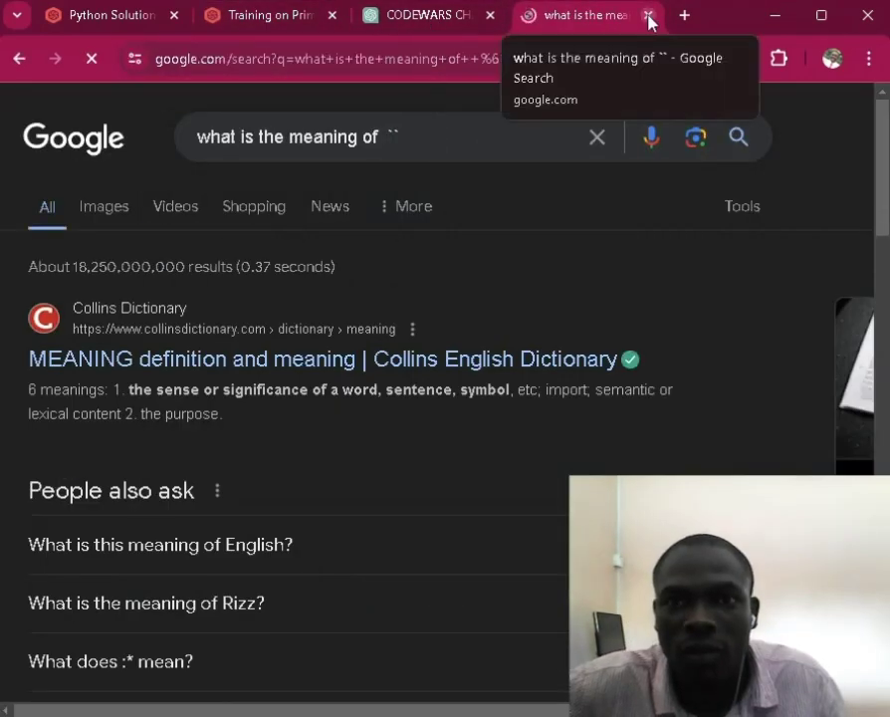
pyautogui.click(650, 16)
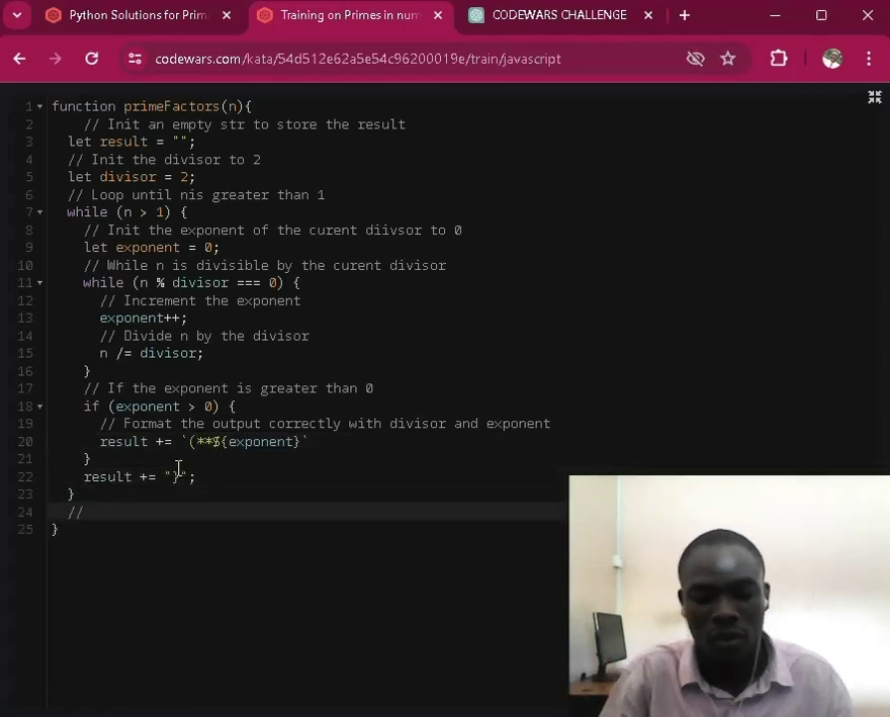
# Add the commented divisor++ increment and the final return result statement.
pyautogui.write('Increment the divisor for the next itearation')
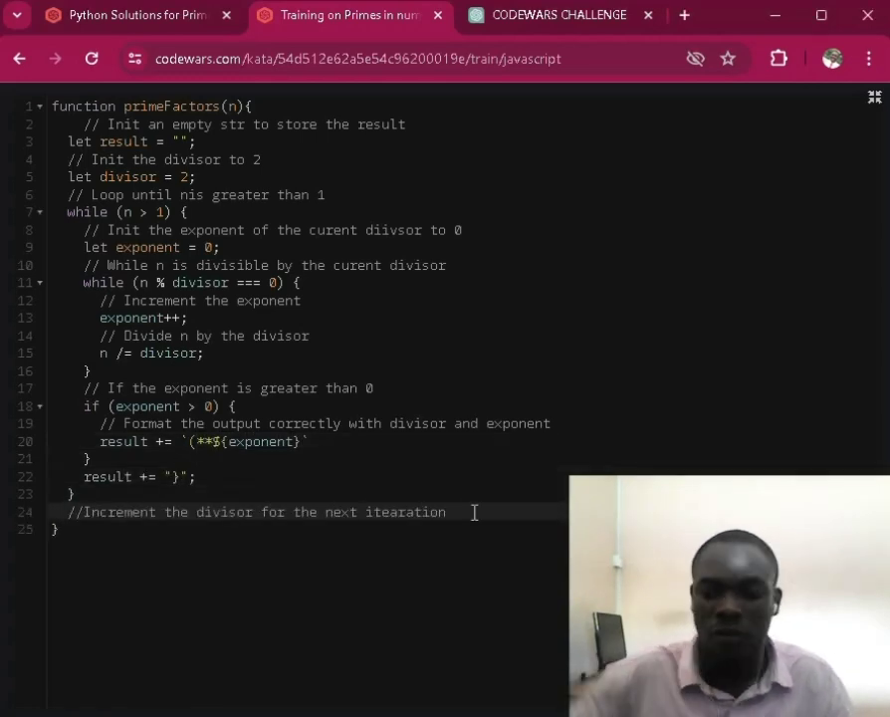
pyautogui.write('divisor ++;')
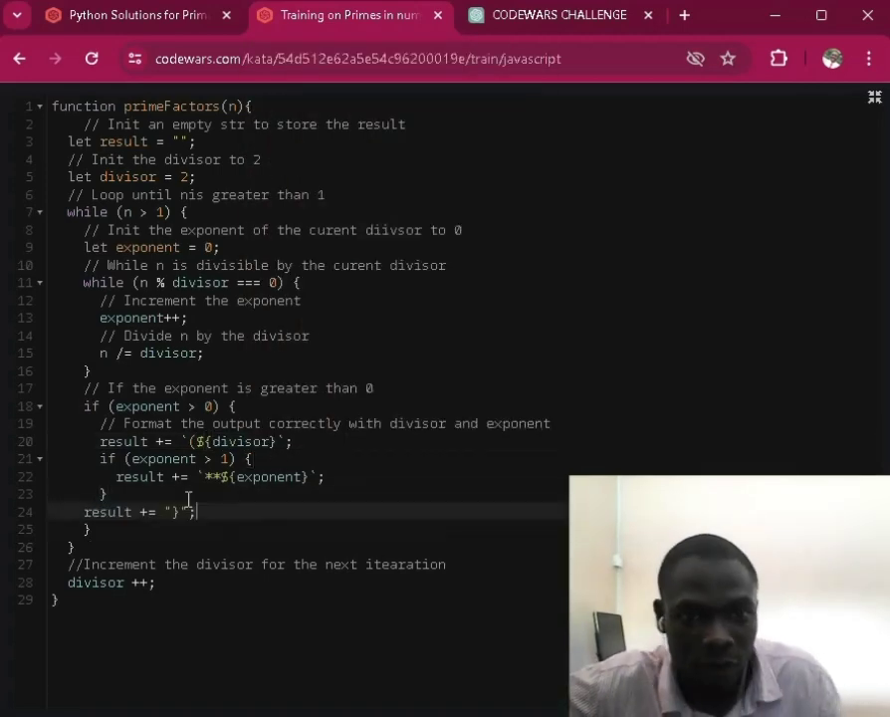
pyautogui.write('// Return the result')
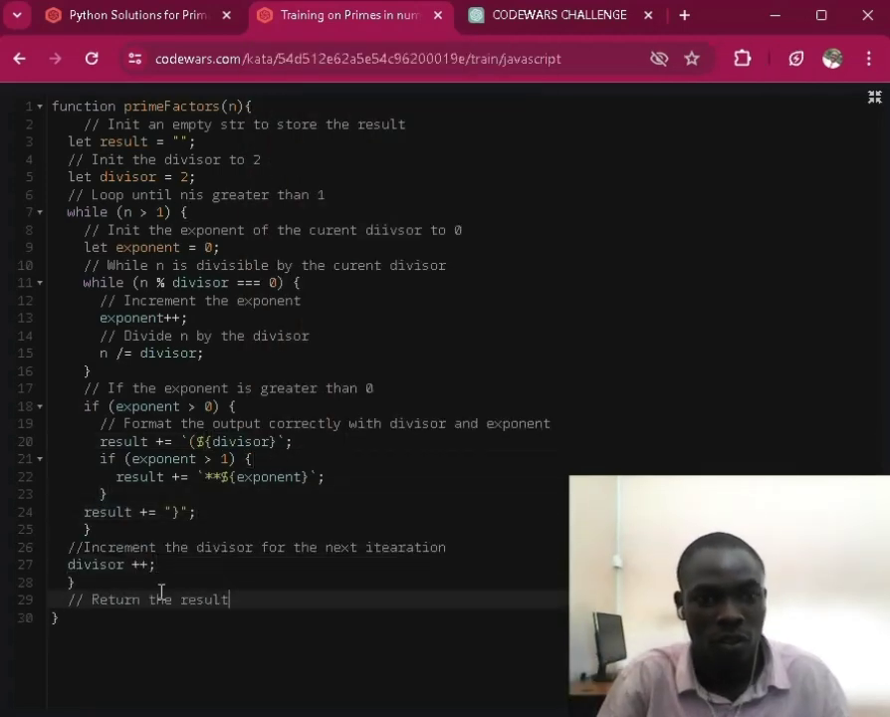
pyautogui.write('return result;')
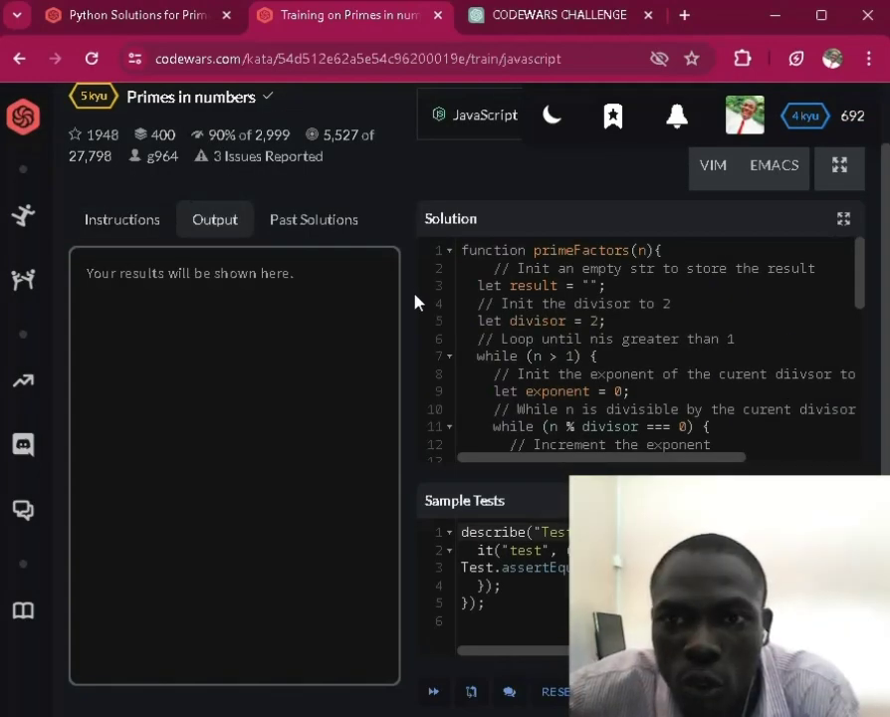
# Leave full screen and review the sample test output reporting a mismatch.
pyautogui.click(844, 217)
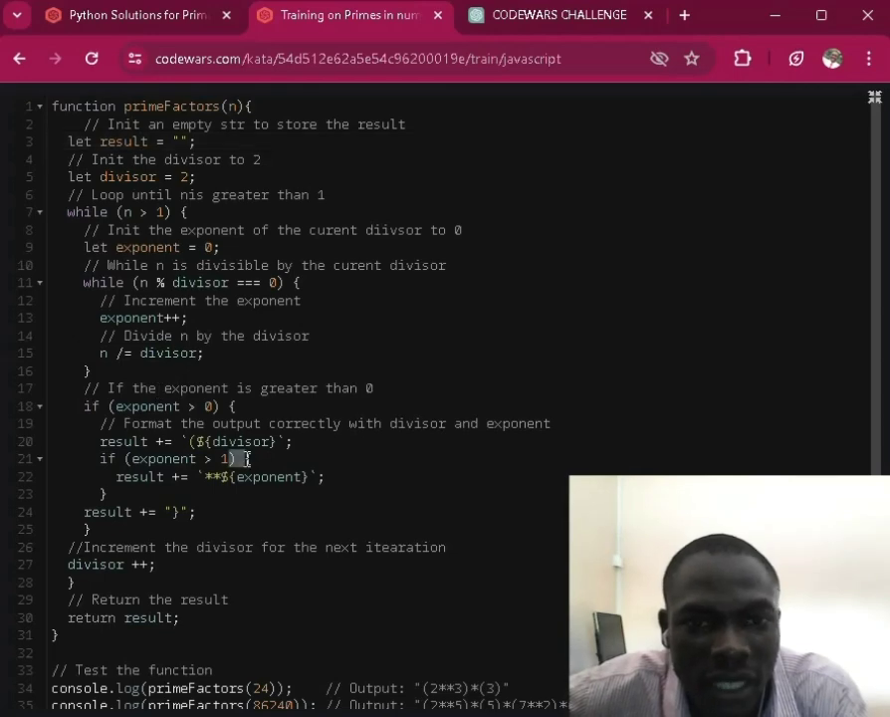
pyautogui.scroll(-3)
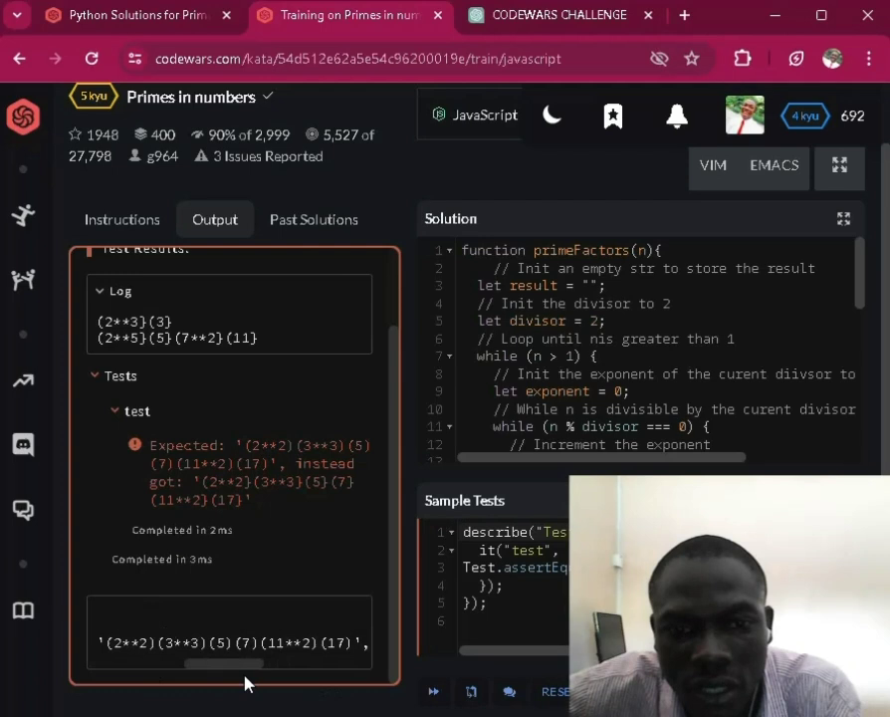
# Return to the full-screen editor to revise the result += ')' line.
pyautogui.click(843, 217)
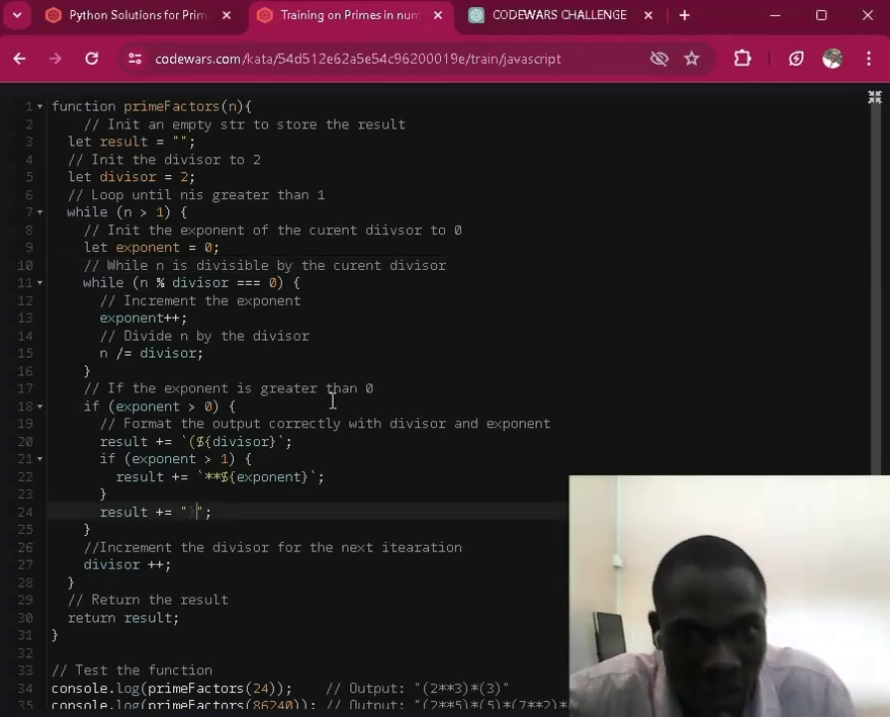
pyautogui.moveTo(265, 545)
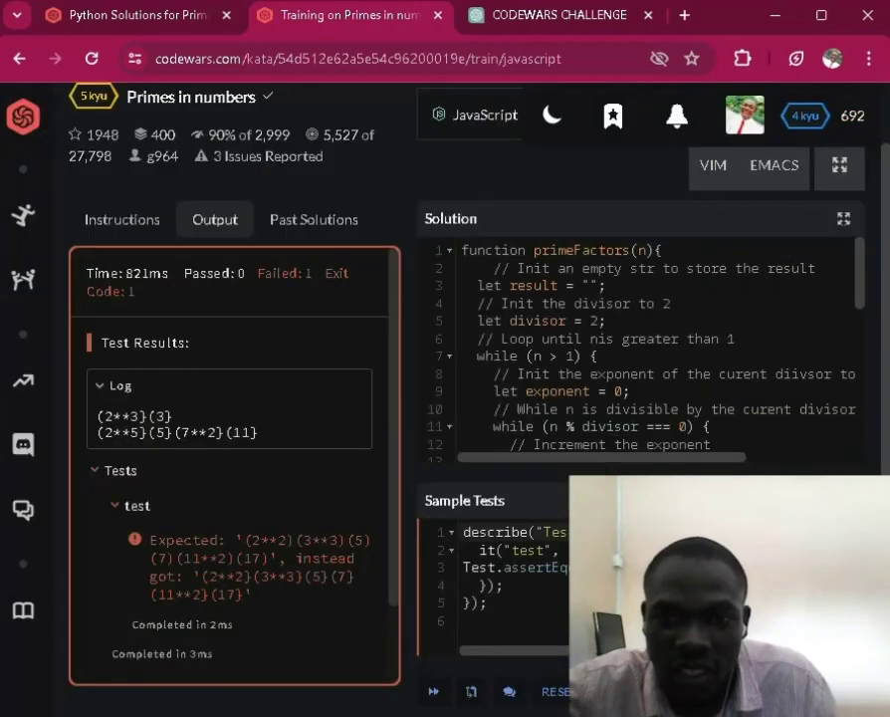
# Rerun the sample tests on the revised primeFactors solution.
pyautogui.click(434, 691)
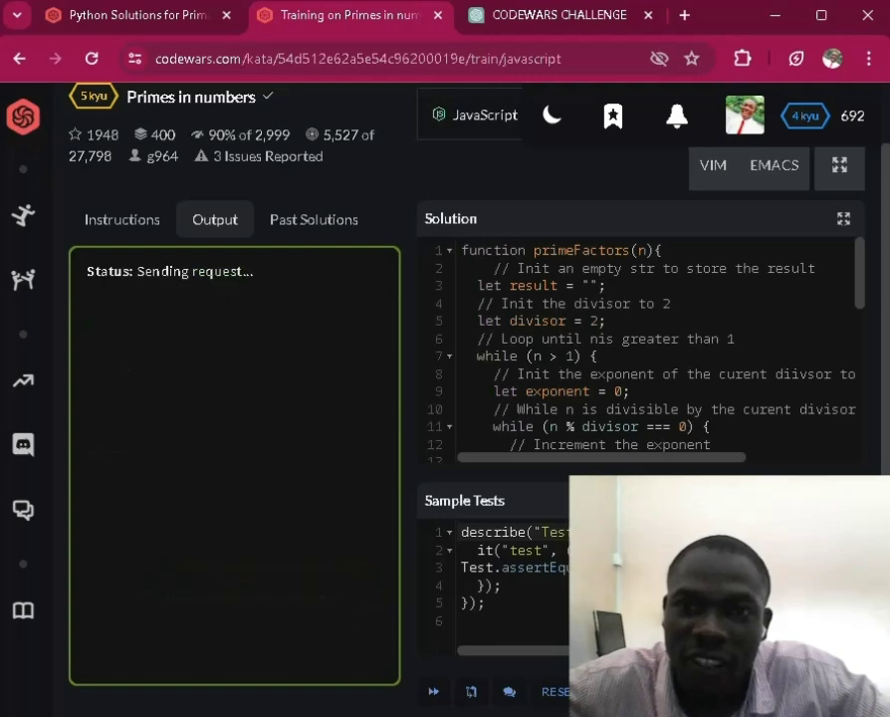